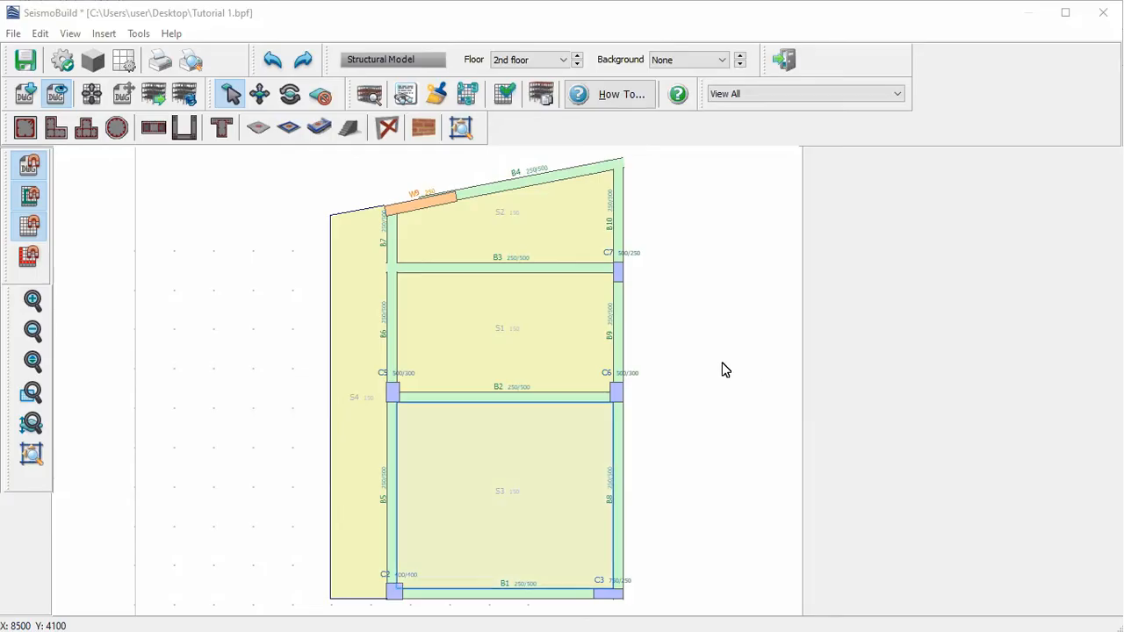
{"action": "mouse_move", "coordinate": [523, 470]}
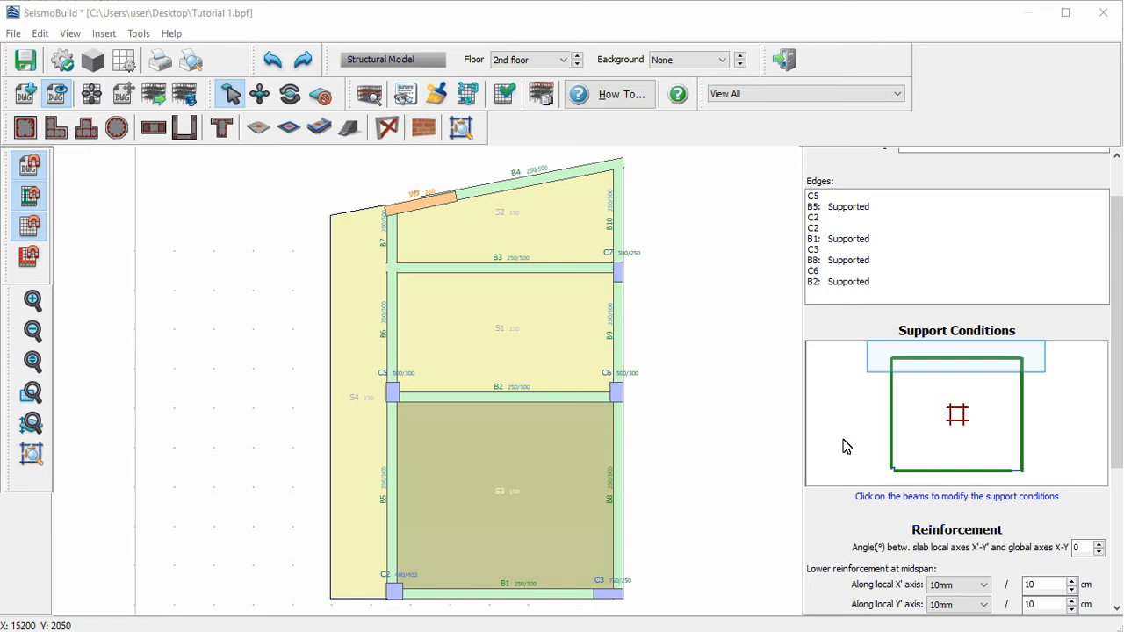
{"action": "mouse_move", "coordinate": [963, 367]}
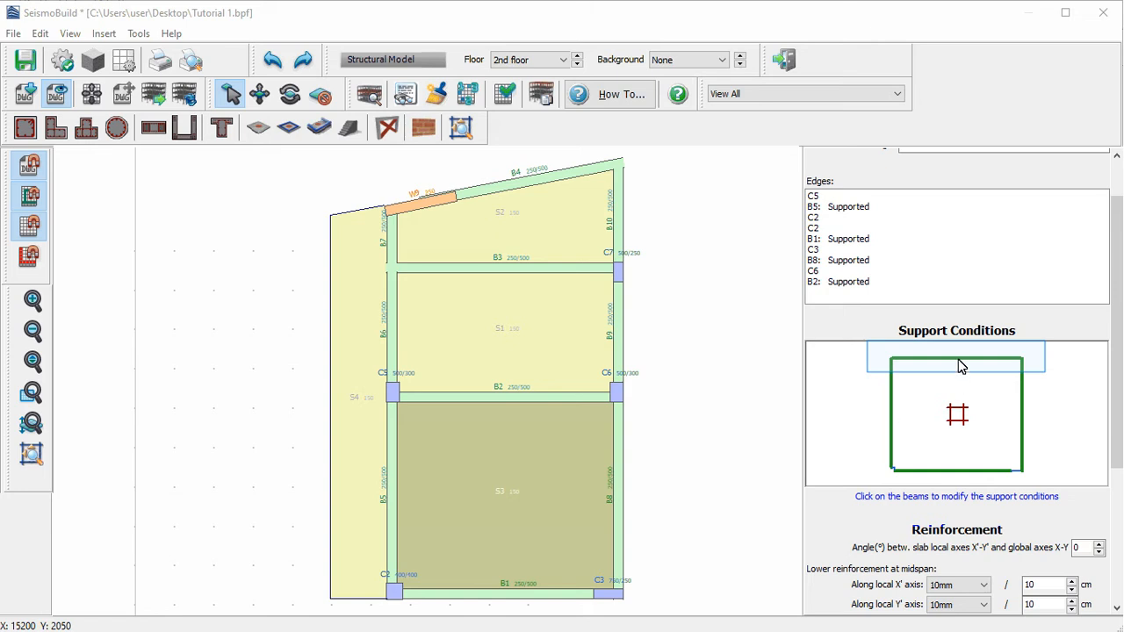
{"action": "left_click", "coordinate": [956, 358]}
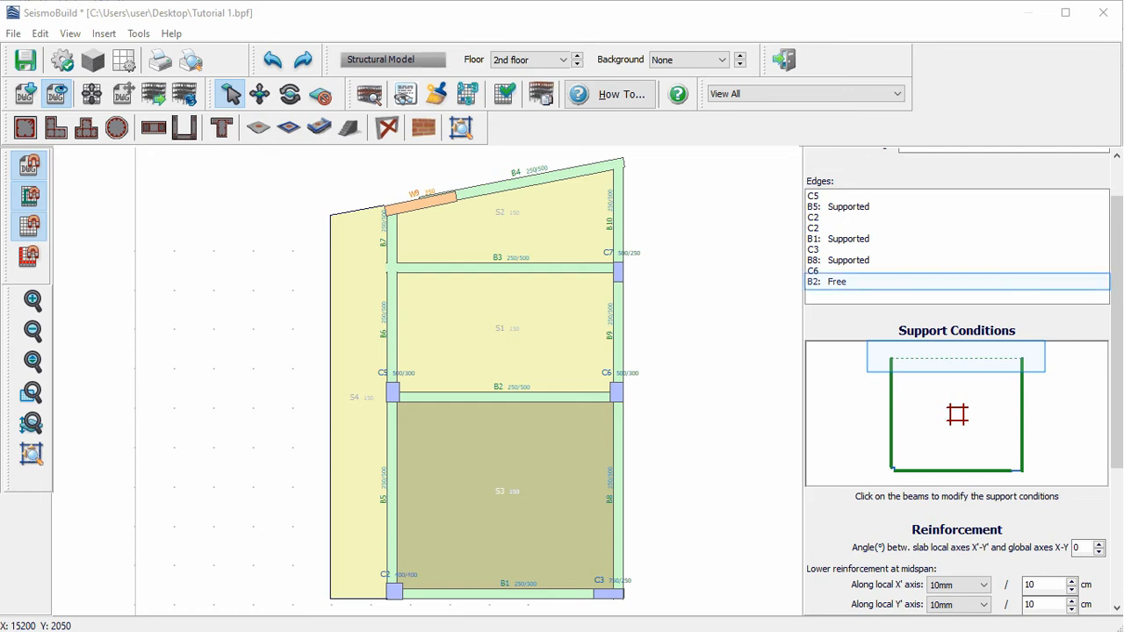
{"action": "left_click", "coordinate": [956, 359]}
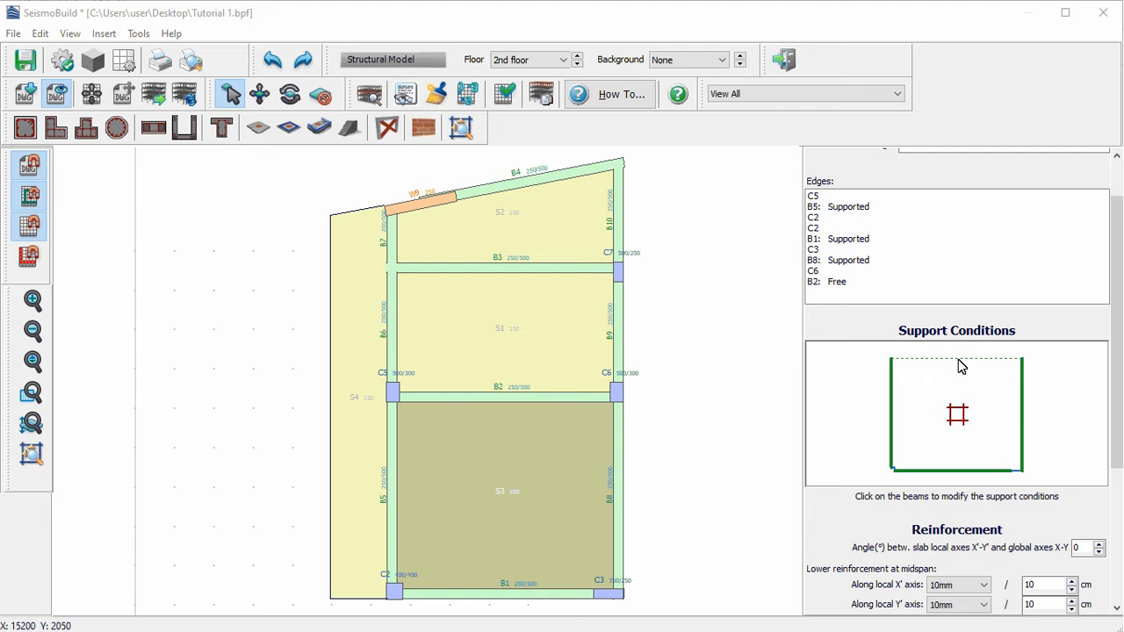
{"action": "left_click", "coordinate": [956, 468]}
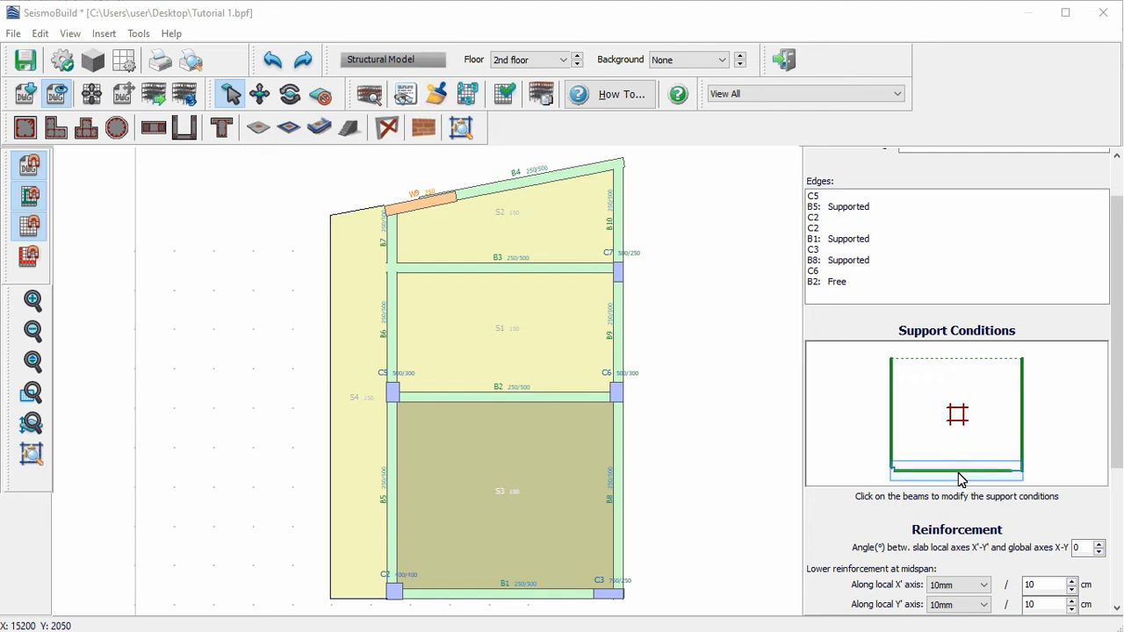
{"action": "left_click", "coordinate": [956, 471]}
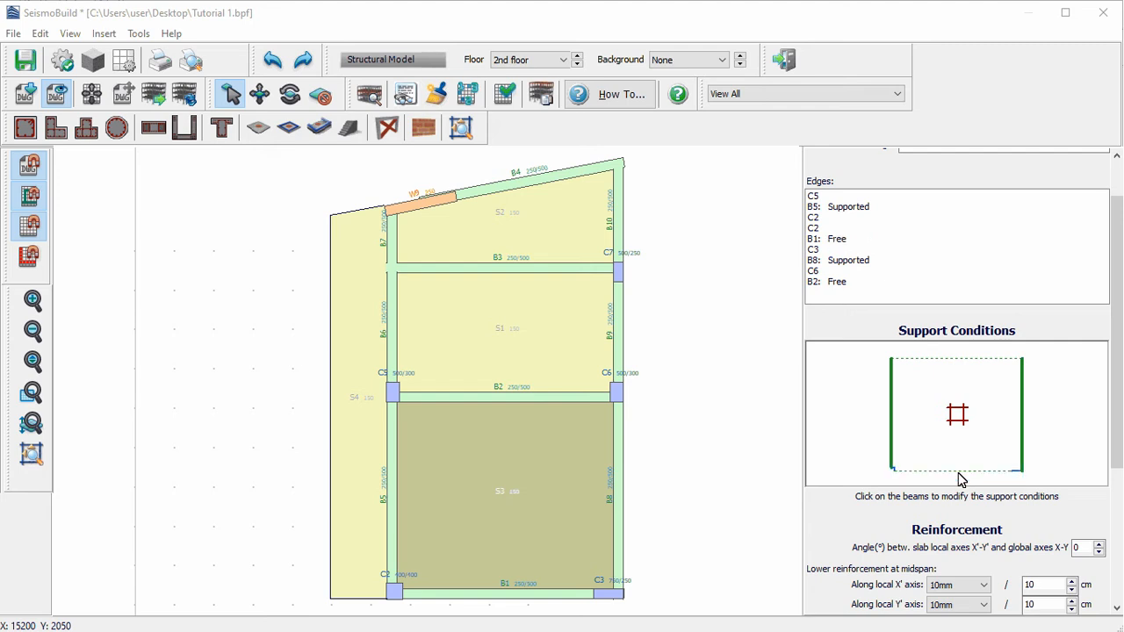
{"action": "left_click", "coordinate": [955, 358]}
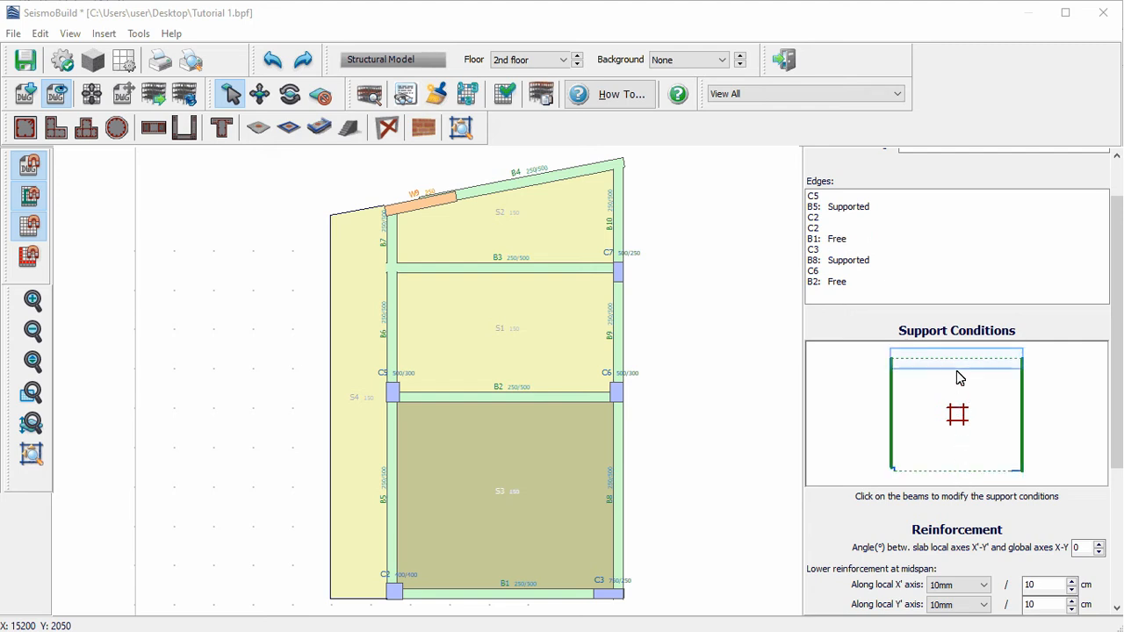
{"action": "mouse_move", "coordinate": [955, 363]}
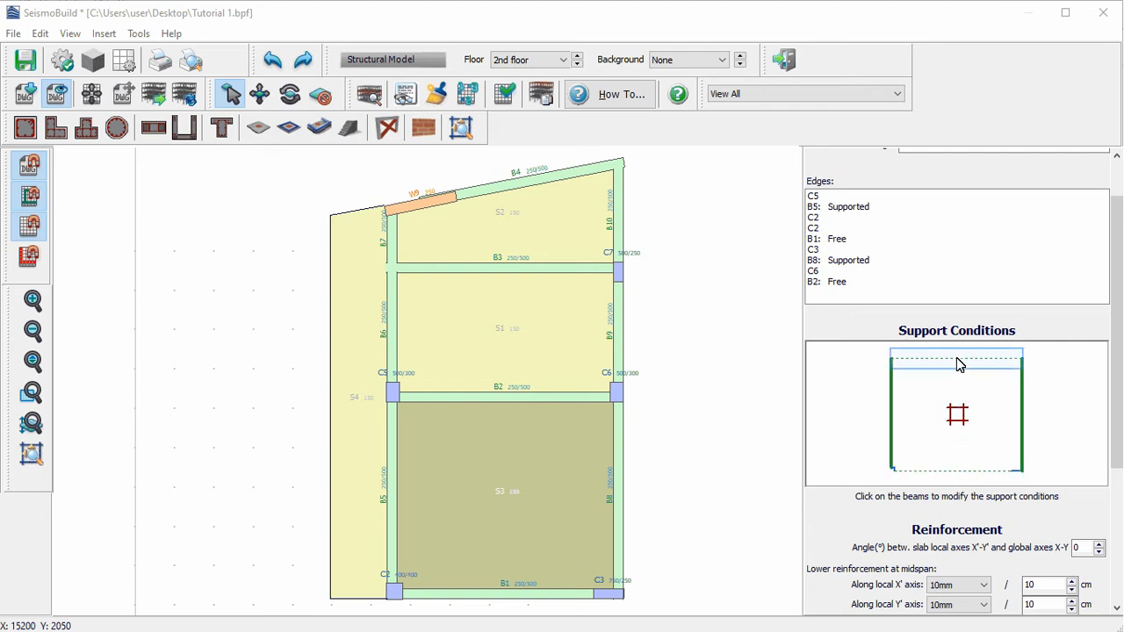
{"action": "left_click", "coordinate": [955, 474]}
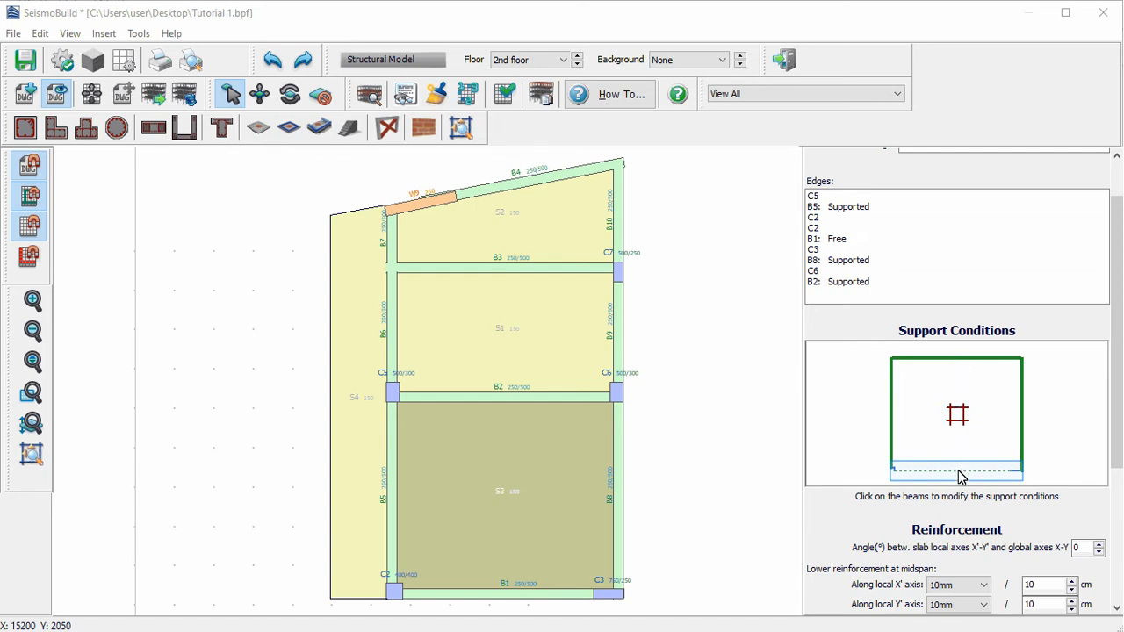
{"action": "left_click", "coordinate": [955, 475]}
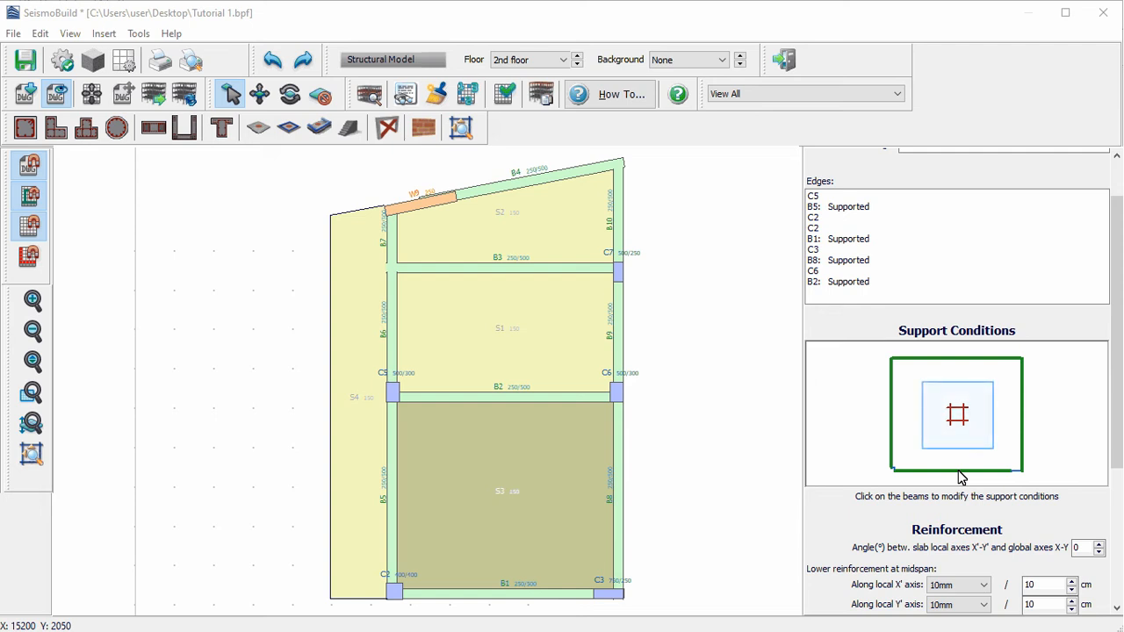
{"action": "left_click", "coordinate": [955, 414]}
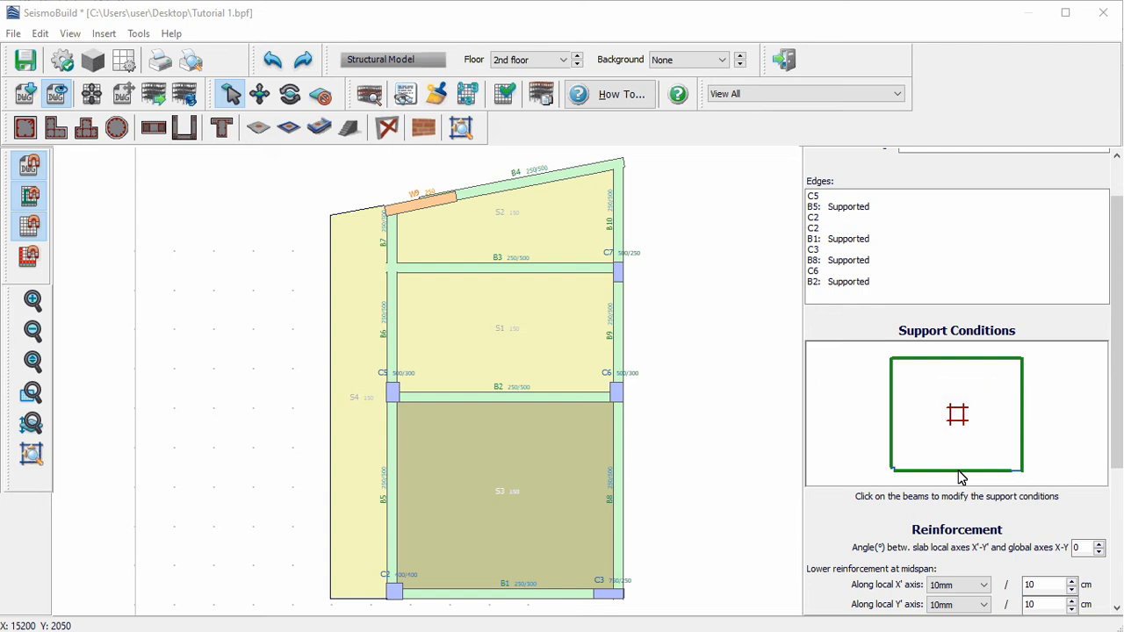